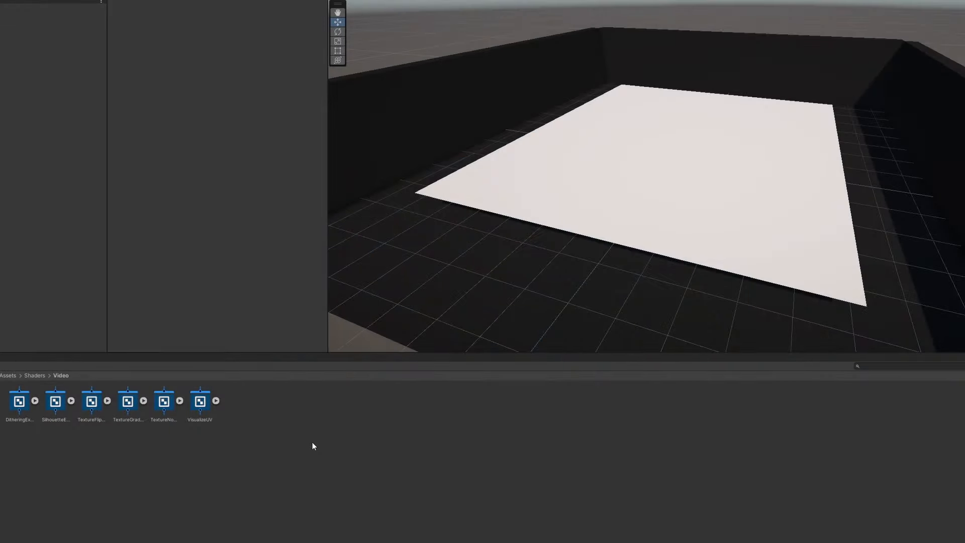
Step: Create an unlit shader graph named Waves and open it for editing
{"action": "right_click", "coordinate": [312, 445]}
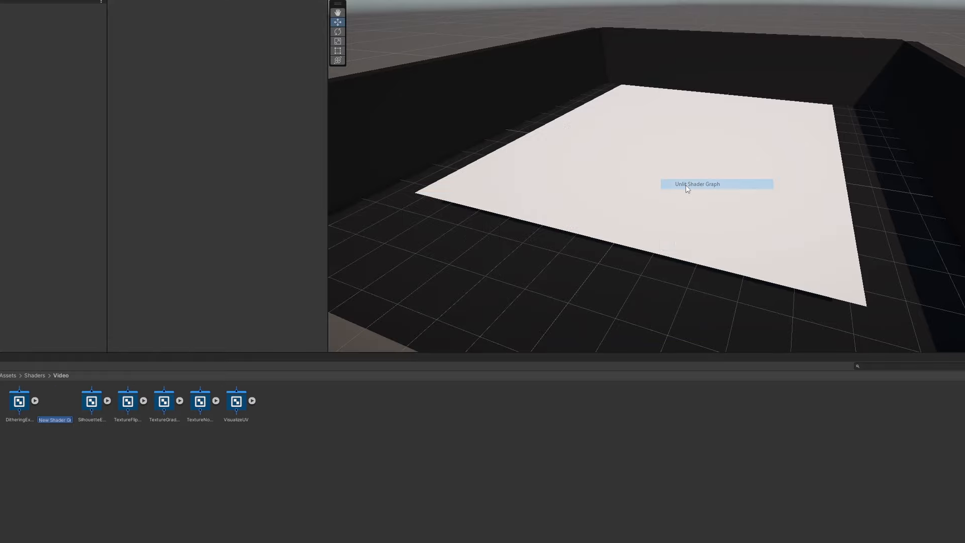
{"action": "type", "text": "Waves"}
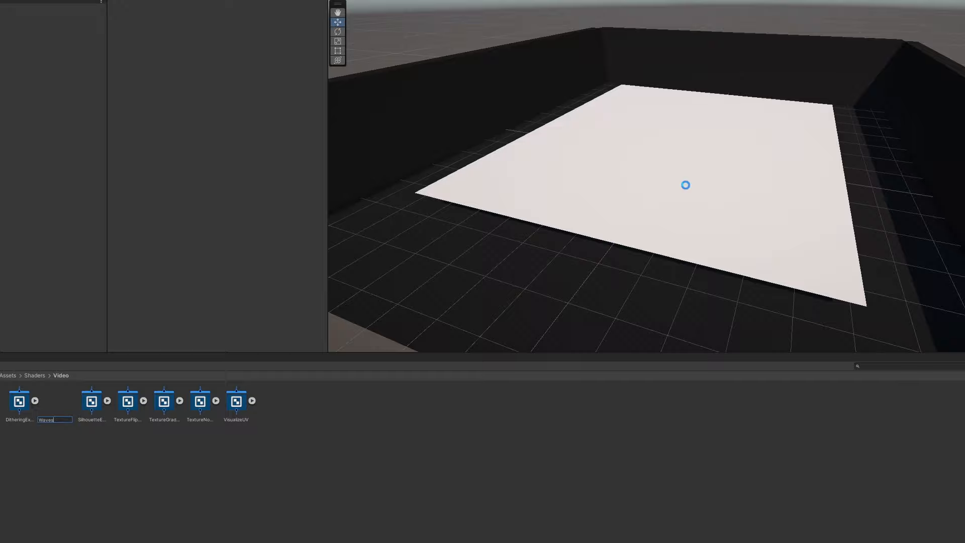
{"action": "double_click", "coordinate": [19, 400]}
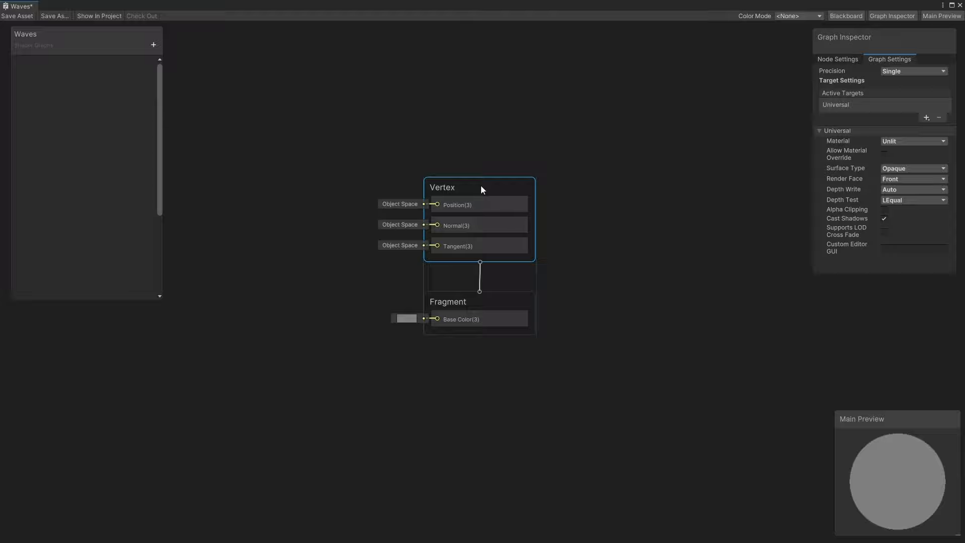
Step: Drag the Fragment stage down, well below the Vertex stage
{"action": "left_click_drag", "start_coordinate": [448, 302], "coordinate": [448, 441]}
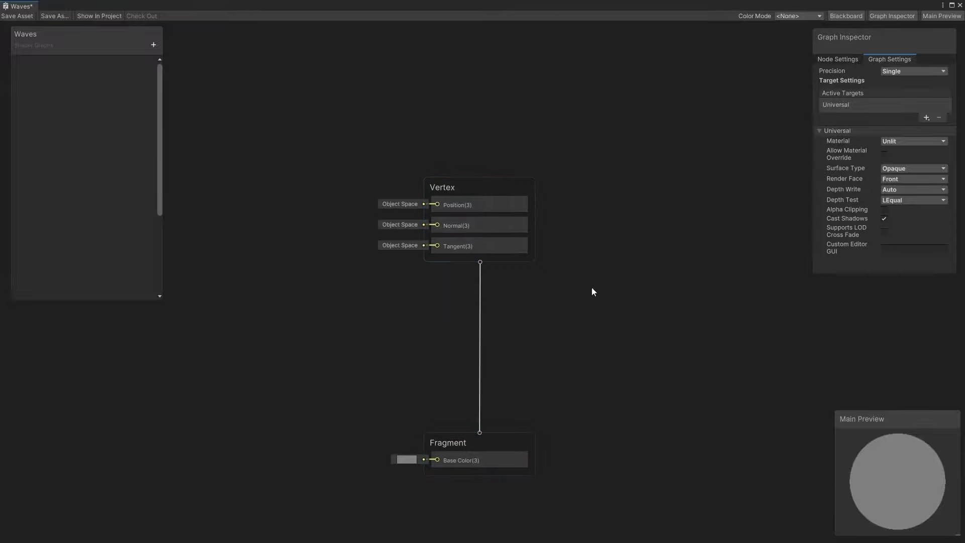
{"action": "mouse_move", "coordinate": [601, 294]}
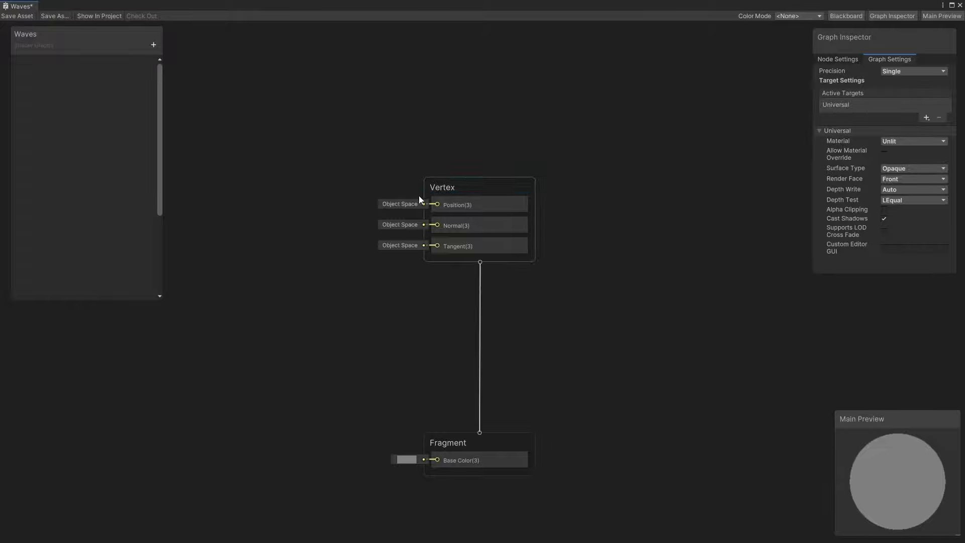
{"action": "left_click", "coordinate": [479, 205]}
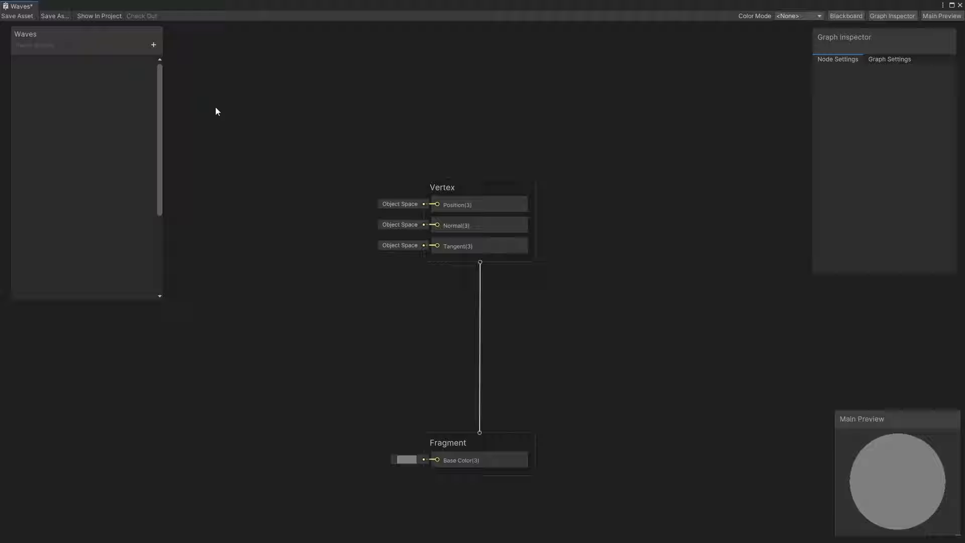
Step: Add Float properties Wave Speed and Wave Strength to the Blackboard
{"action": "left_click", "coordinate": [153, 44]}
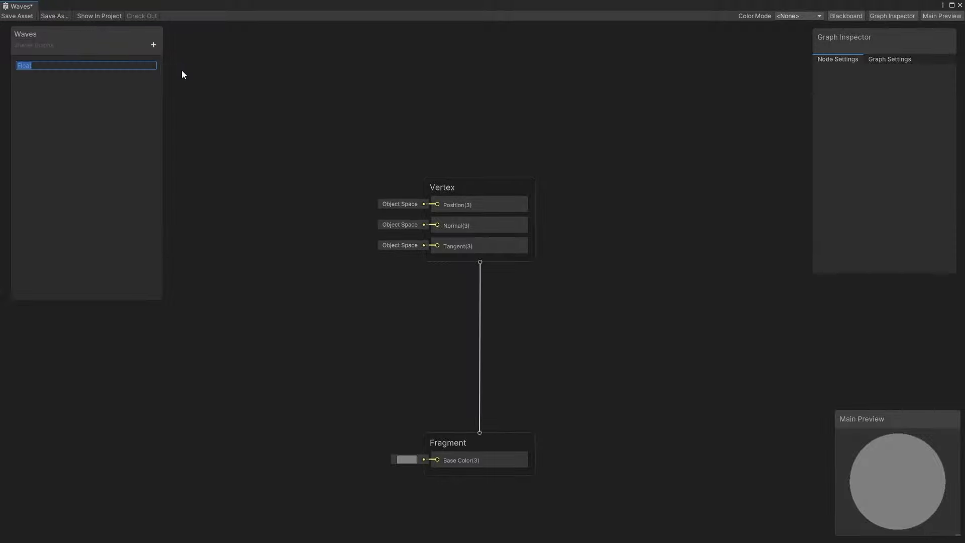
{"action": "type", "text": "Wave Speed"}
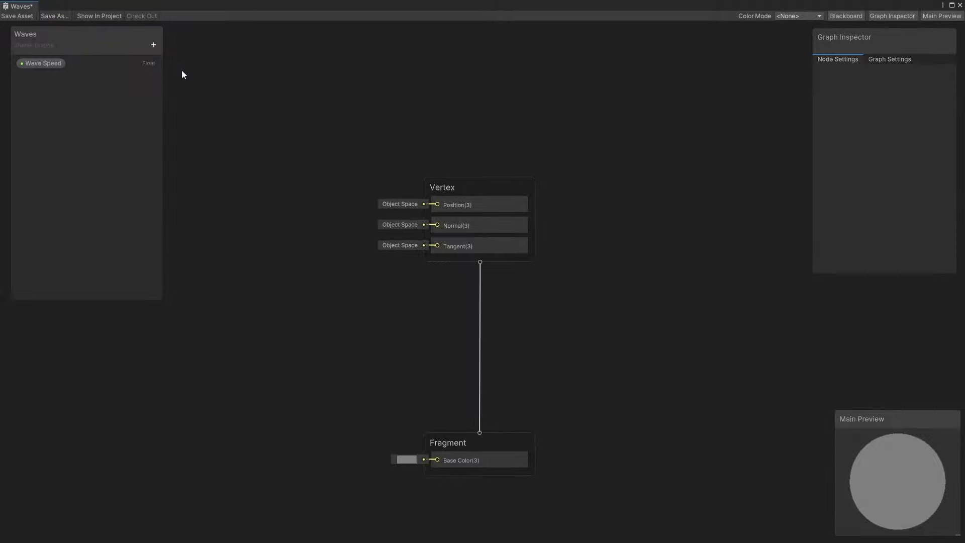
{"action": "left_click", "coordinate": [153, 44]}
{"action": "type", "text": "Wave Strength"}
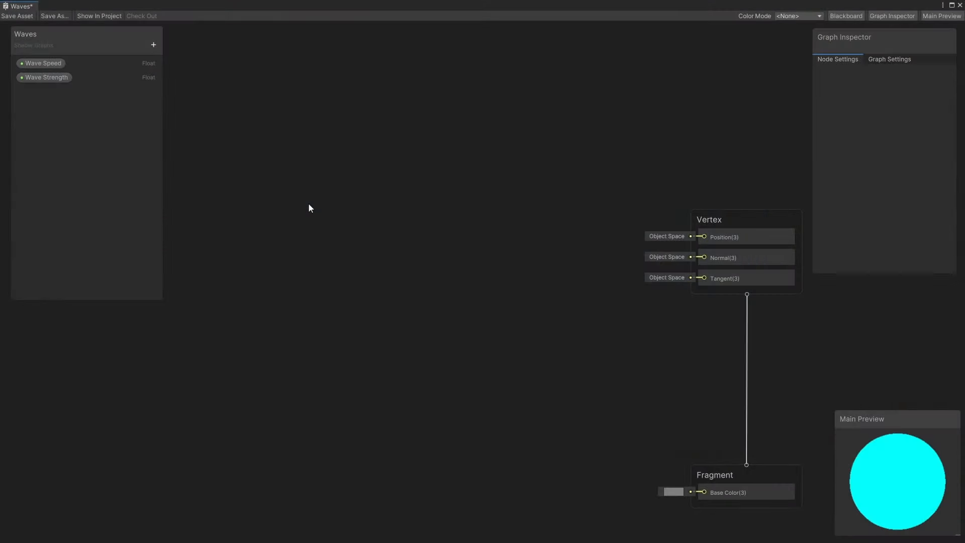
Step: Add world-space Position, Time and Multiply nodes, multiplying Time by Wave Speed
{"action": "right_click", "coordinate": [310, 207]}
{"action": "type", "text": "pos"}
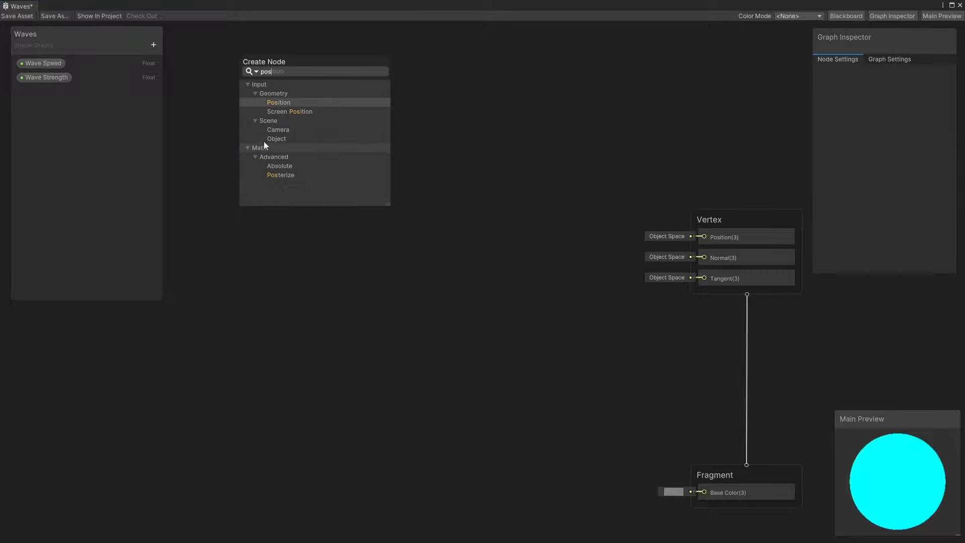
{"action": "left_click", "coordinate": [278, 102]}
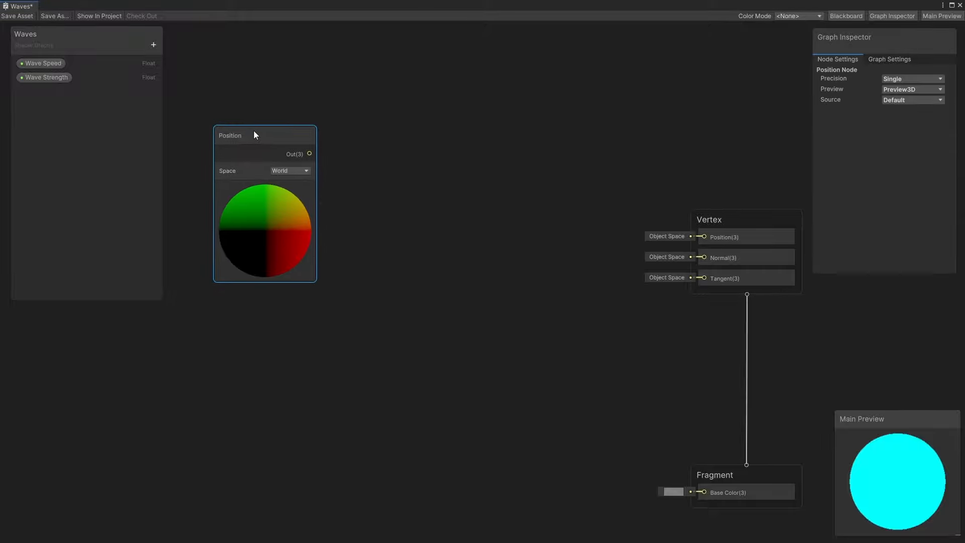
{"action": "left_click_drag", "start_coordinate": [230, 136], "coordinate": [220, 120]}
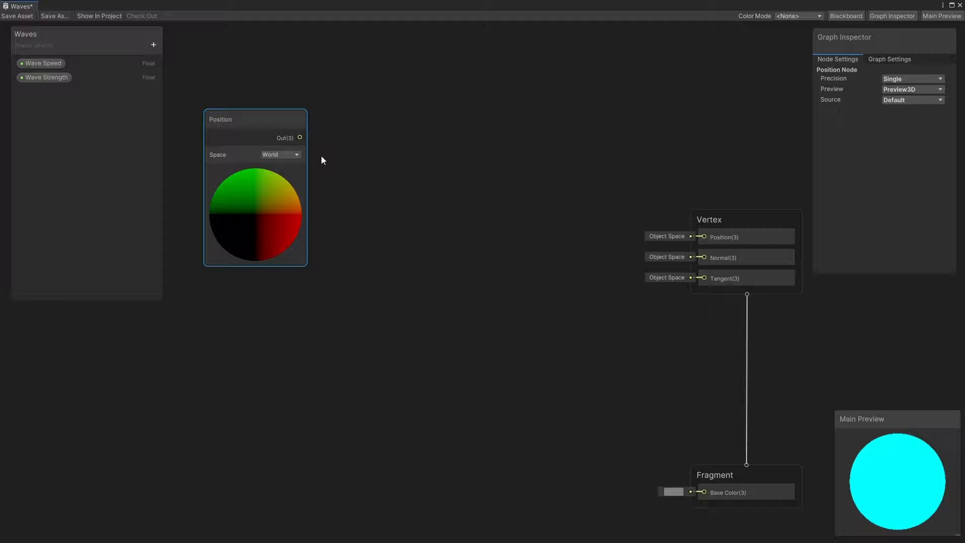
{"action": "left_click", "coordinate": [280, 155]}
{"action": "type", "text": "t"}
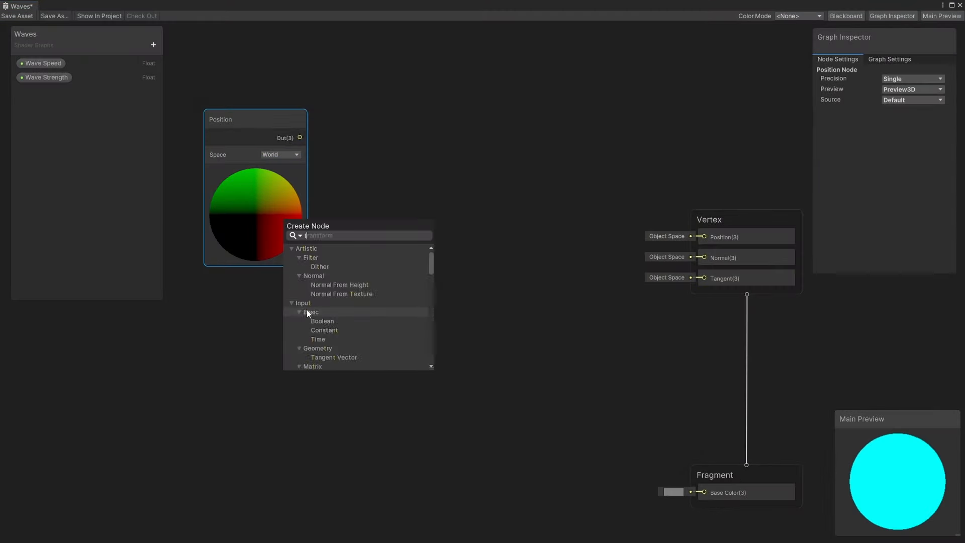
{"action": "left_click", "coordinate": [317, 339]}
{"action": "type", "text": "split"}
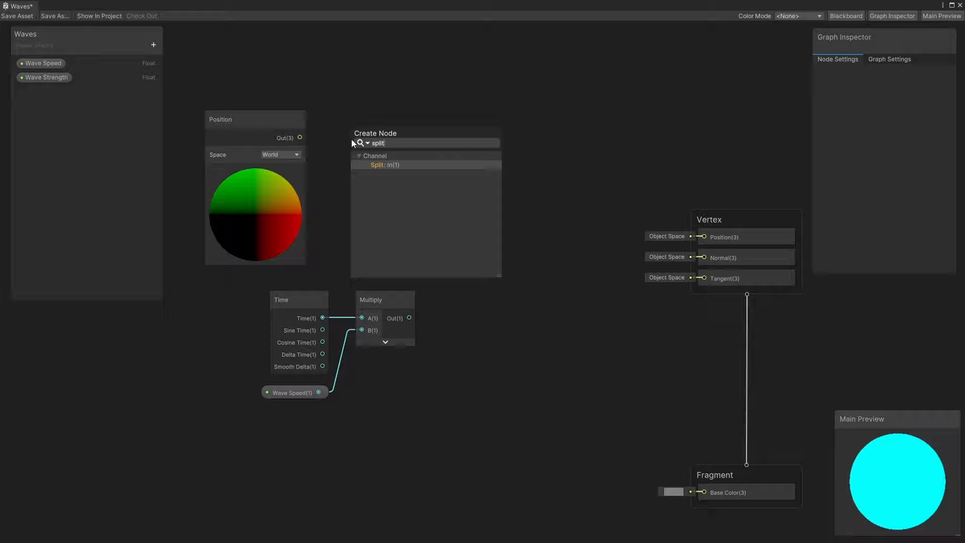
Step: Add Split, Add and Sine nodes, scaling the sine by Wave Strength into Vector 3 Y
{"action": "left_click", "coordinate": [384, 164]}
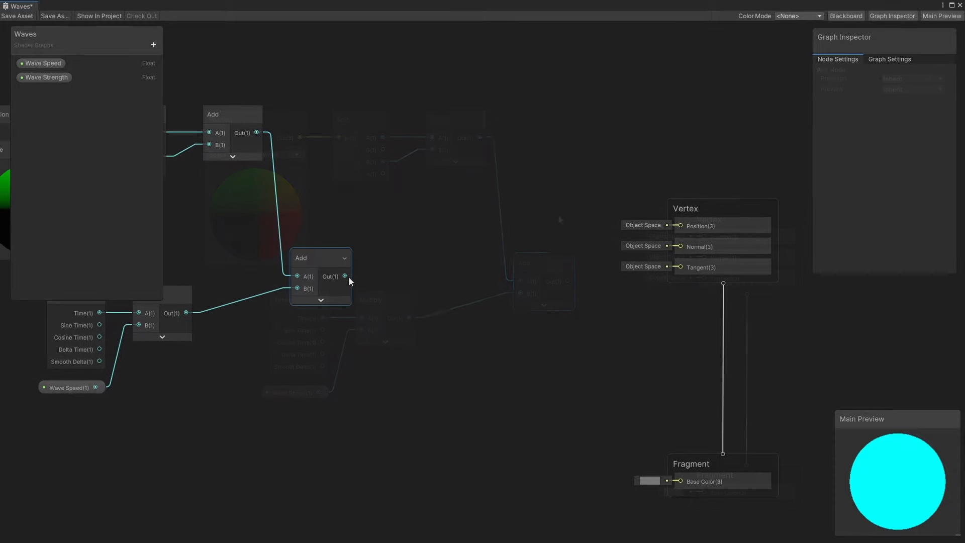
{"action": "type", "text": "sine"}
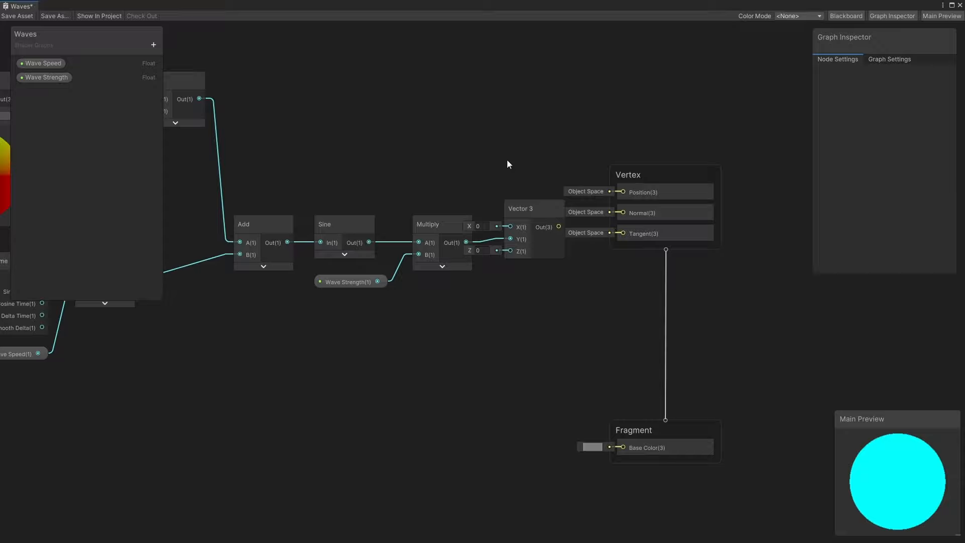
{"action": "mouse_move", "coordinate": [560, 160]}
{"action": "type", "text": "pos"}
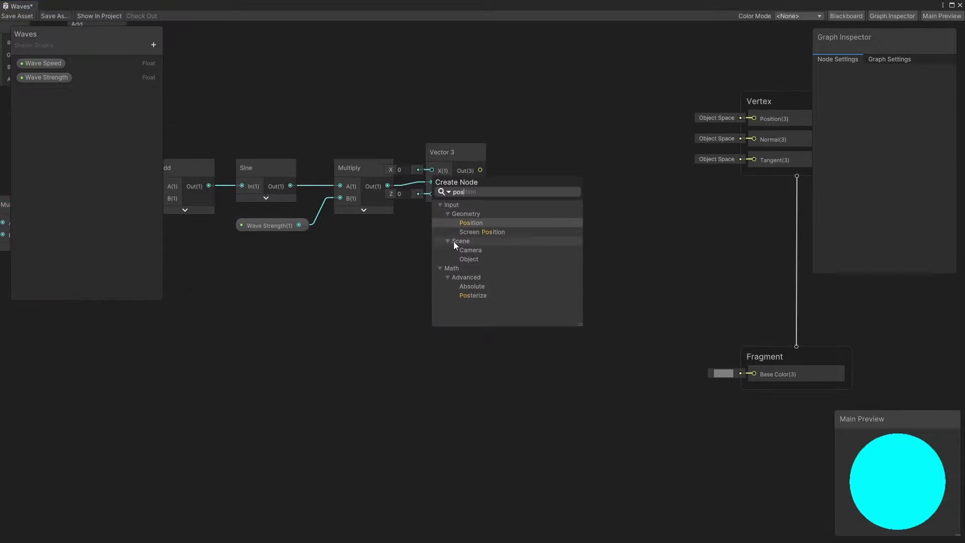
Step: Add an Object-space Position node plus the wave Vector 3, feeding Vertex Position
{"action": "left_click", "coordinate": [470, 222]}
{"action": "type", "text": "add"}
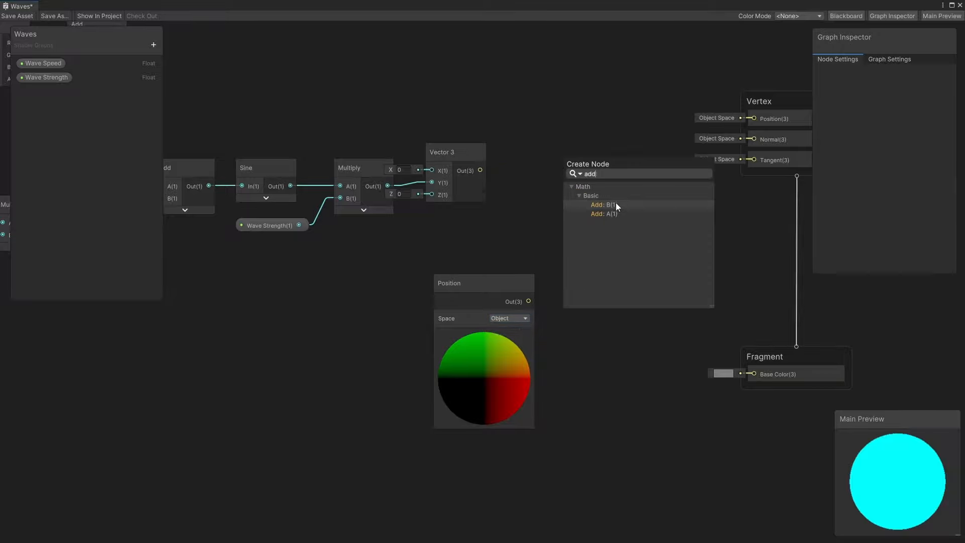
{"action": "left_click", "coordinate": [604, 213]}
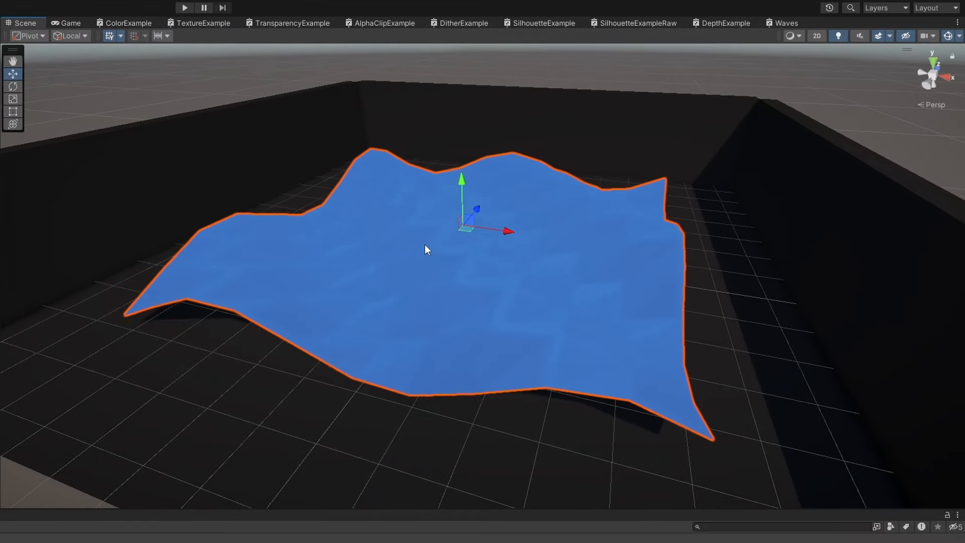
Step: Show the deselected plane in Shaded Wireframe to inspect faceting, then return to Shaded
{"action": "left_click", "coordinate": [12, 86]}
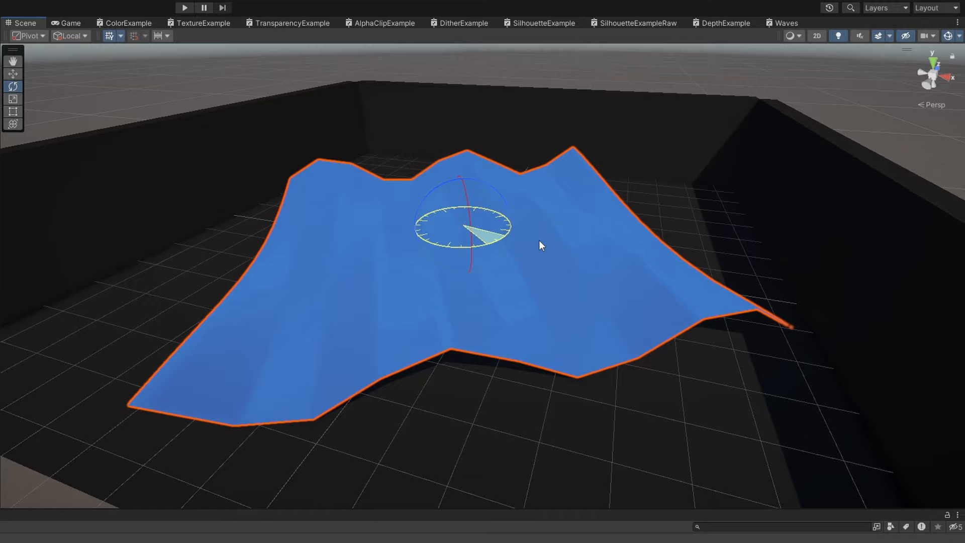
{"action": "left_click", "coordinate": [12, 85]}
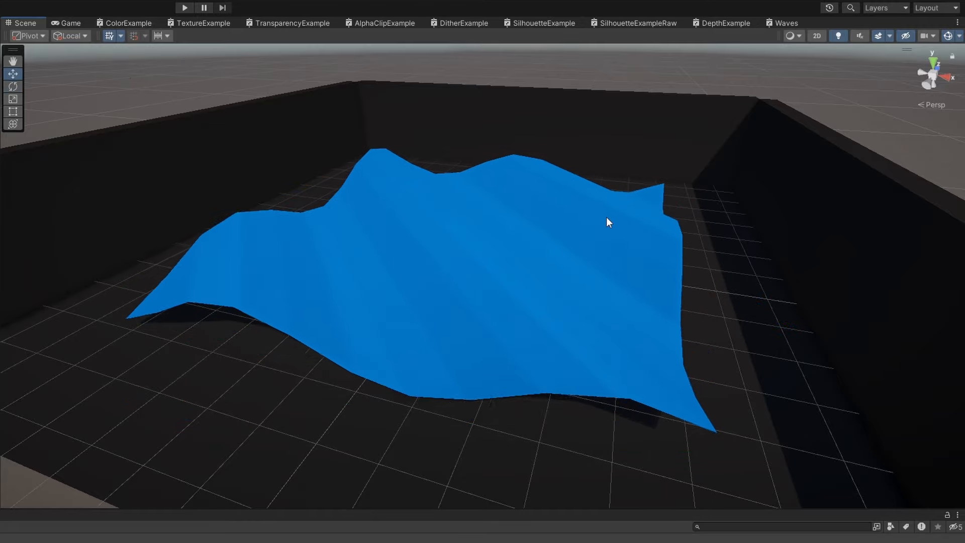
{"action": "left_click", "coordinate": [792, 35]}
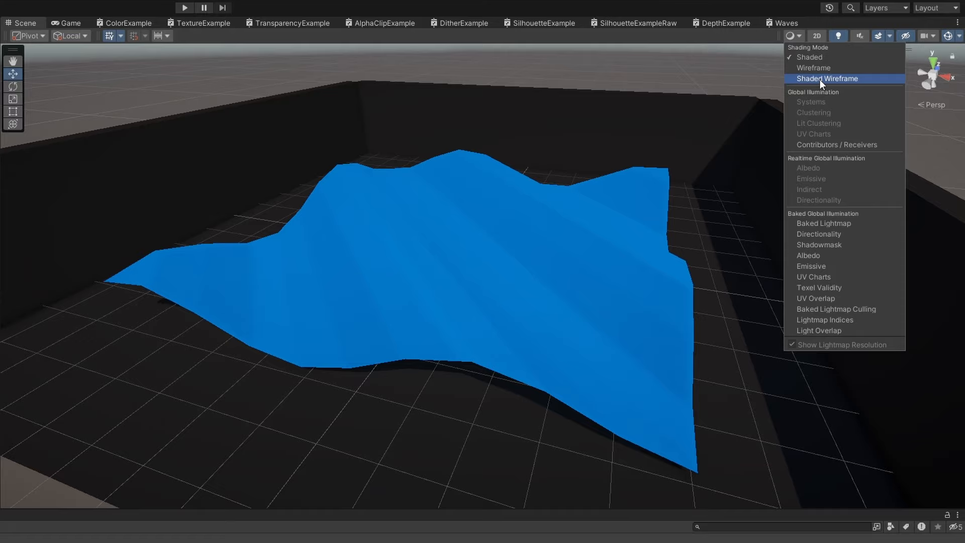
{"action": "left_click", "coordinate": [827, 78]}
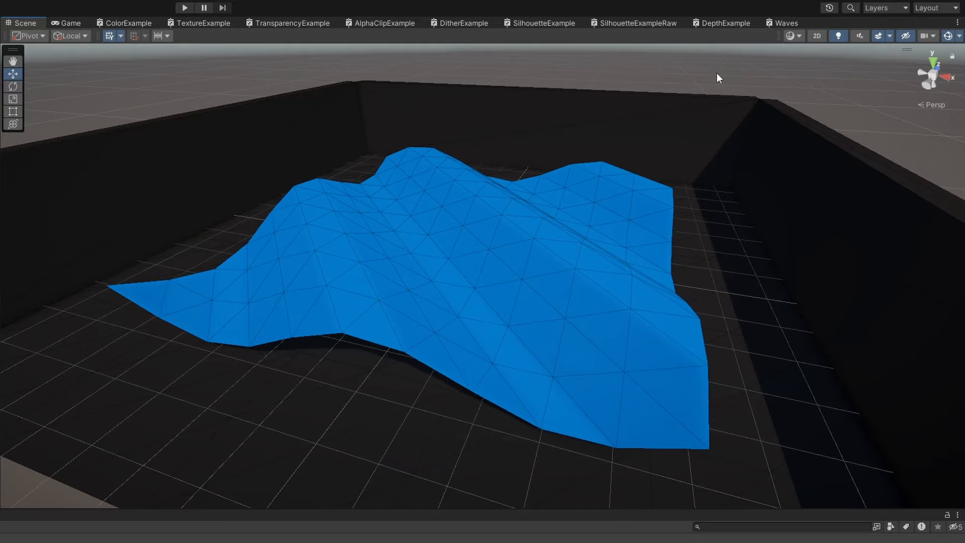
{"action": "left_click", "coordinate": [455, 274]}
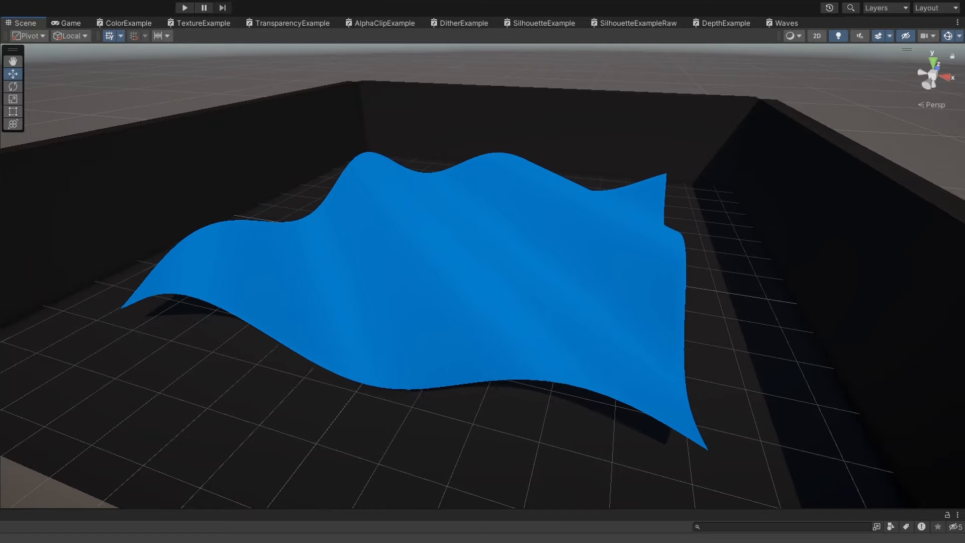
Step: Turn on Shaded Wireframe again and reopen the Waves graph with its HDRP Lit target
{"action": "left_click", "coordinate": [790, 36]}
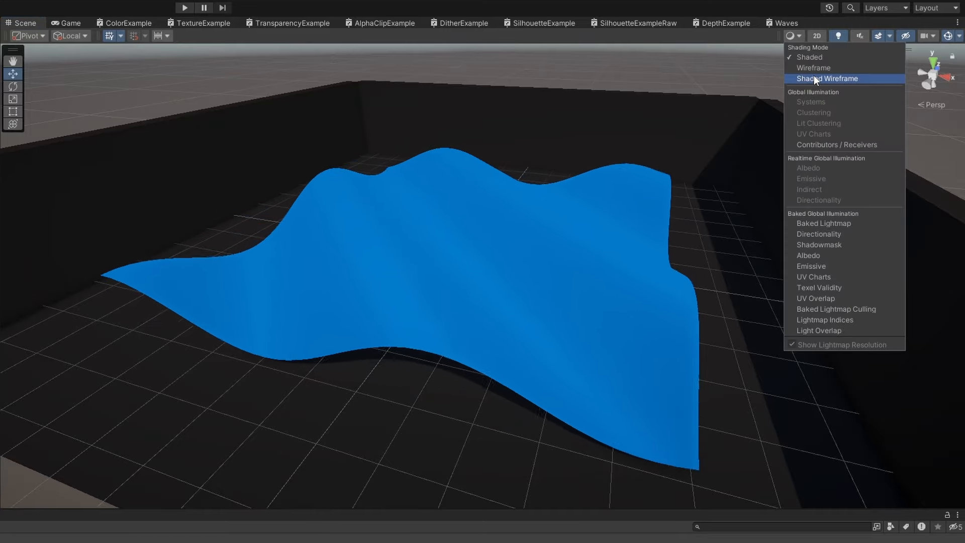
{"action": "left_click", "coordinate": [827, 78]}
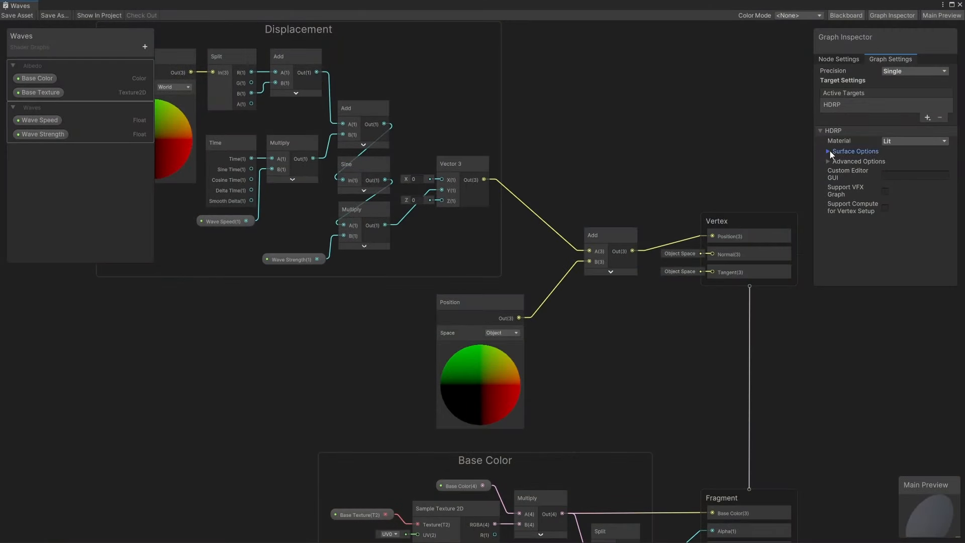
Step: Enable Tessellation in Surface Options and set the first Position node to Absolute World
{"action": "left_click", "coordinate": [854, 151]}
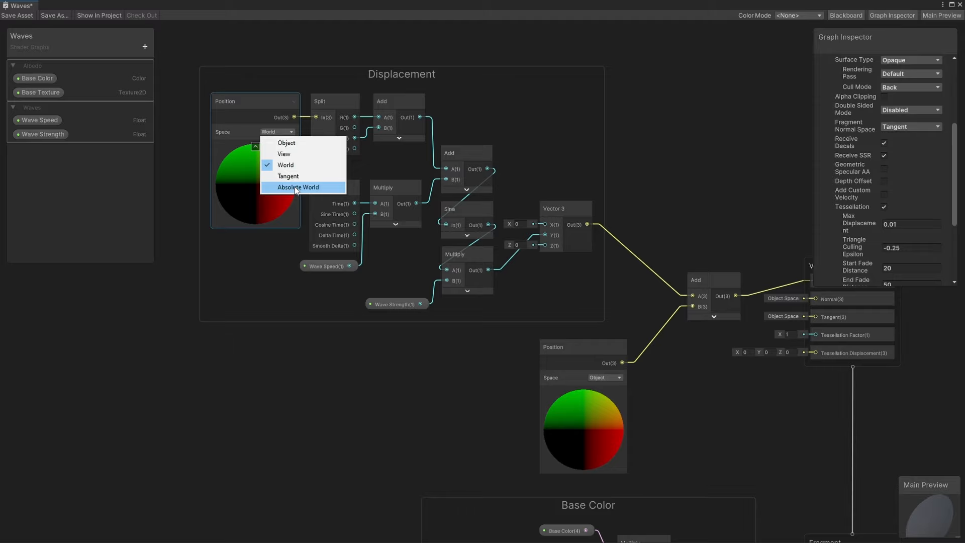
{"action": "left_click", "coordinate": [298, 187]}
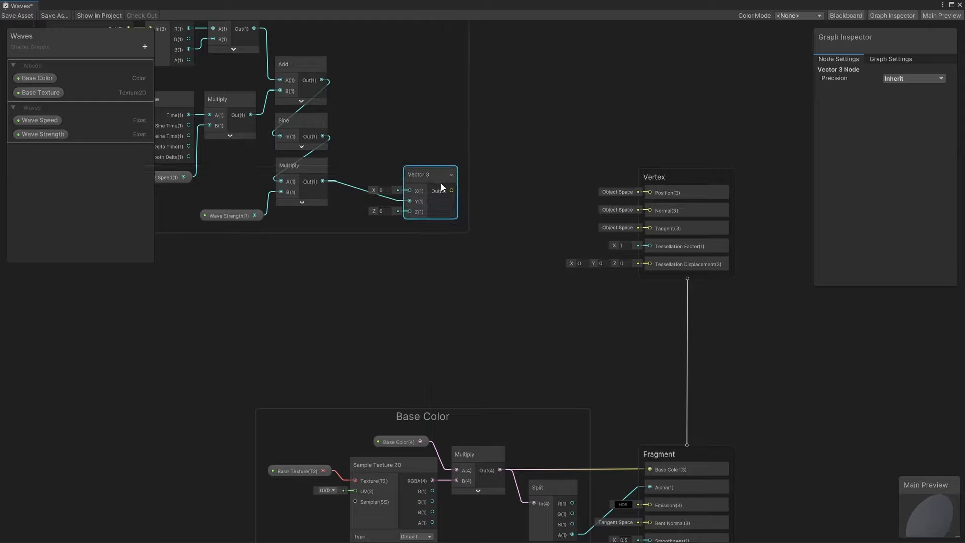
Step: Connect Vector 3 Out to Tessellation Displacement and set Tessellation Factor to 3
{"action": "left_click_drag", "start_coordinate": [452, 190], "coordinate": [645, 264]}
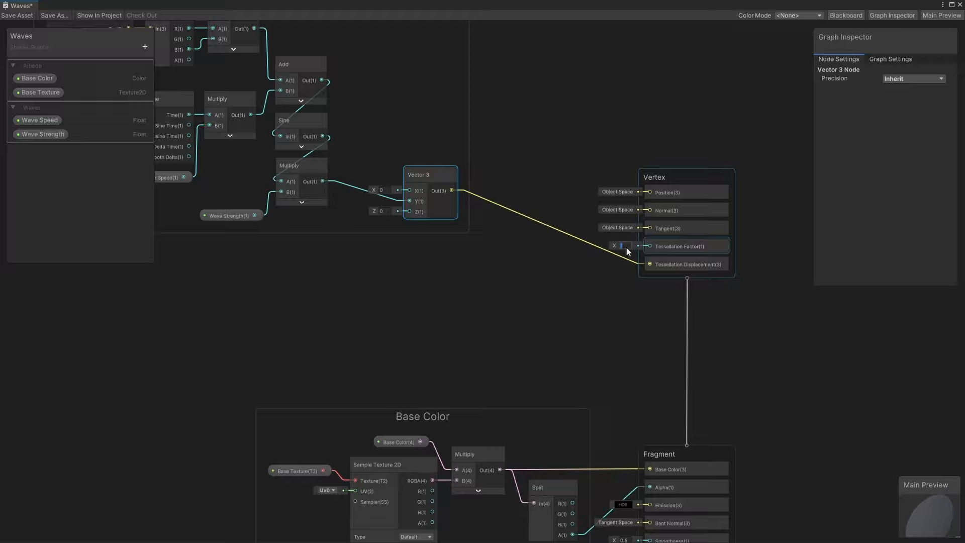
{"action": "type", "text": "3"}
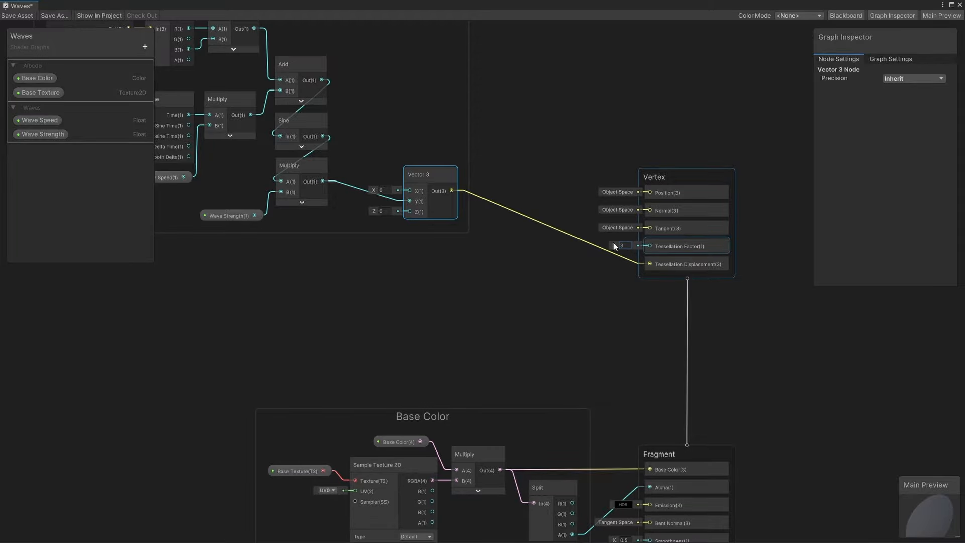